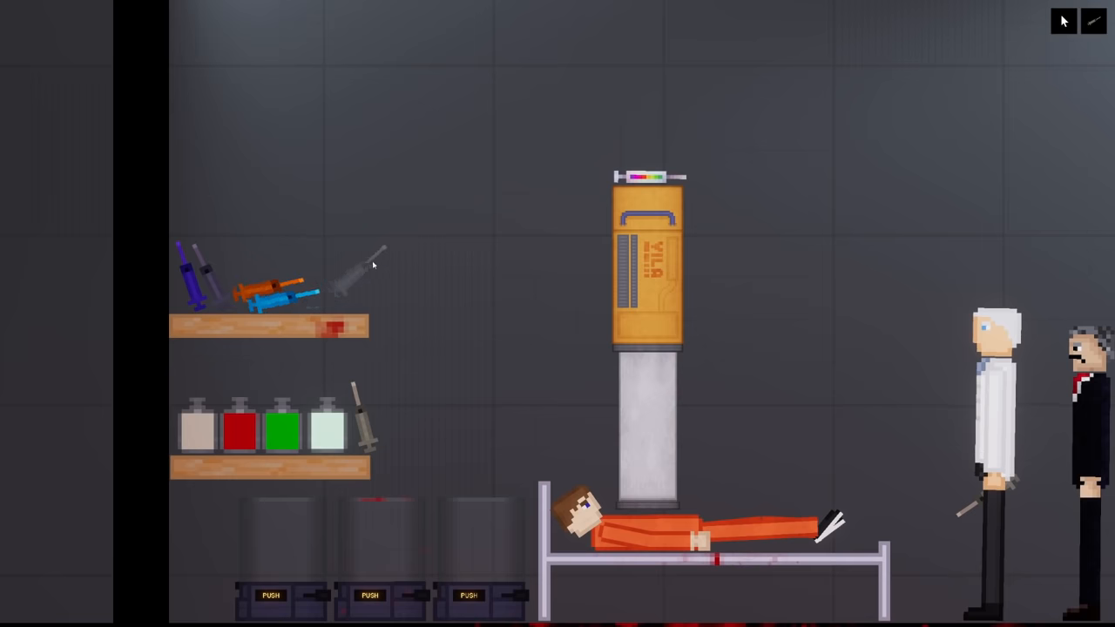
# - Select the leftmost grey toy soldier beside the helicopter and tanks, giving it a green outline
pyautogui.moveTo(362, 262); pyautogui.dragTo(723, 87)
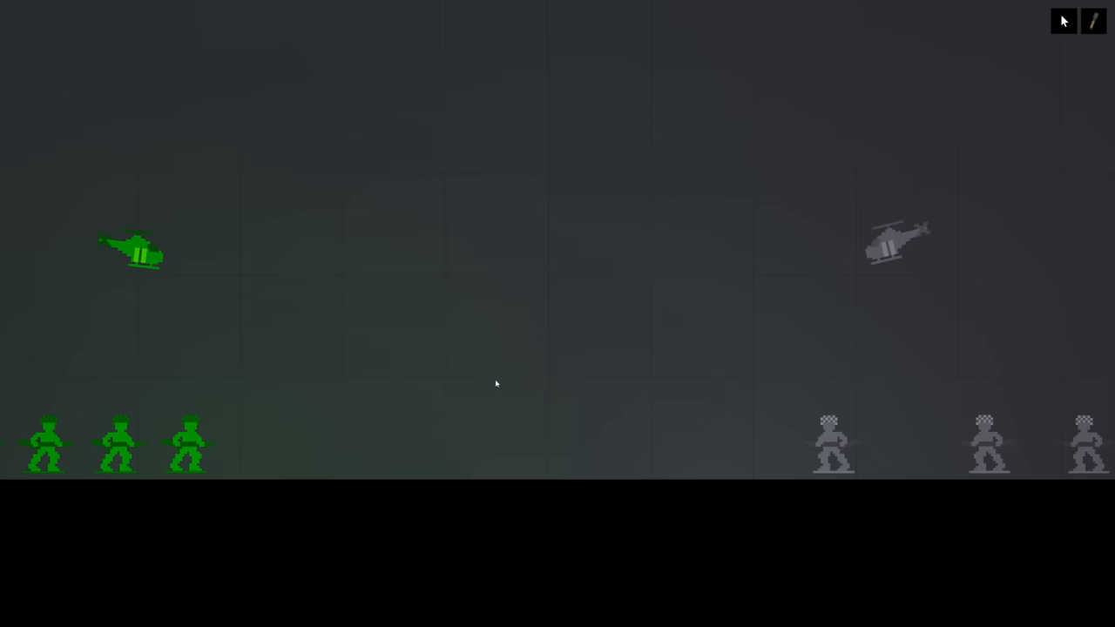
pyautogui.moveTo(535, 383)
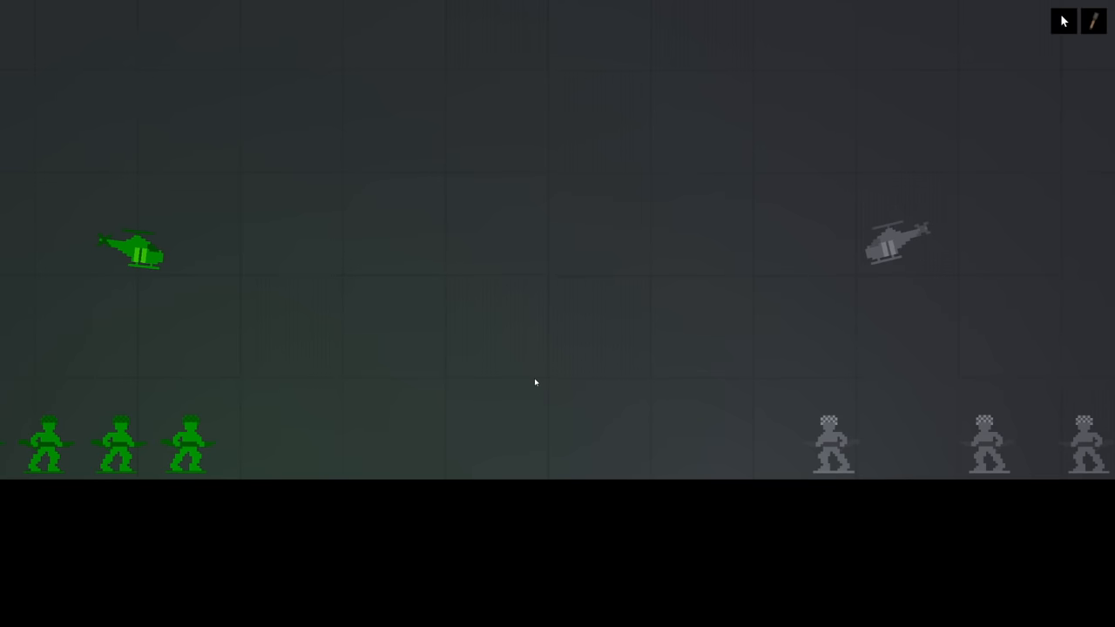
pyautogui.moveTo(413, 444)
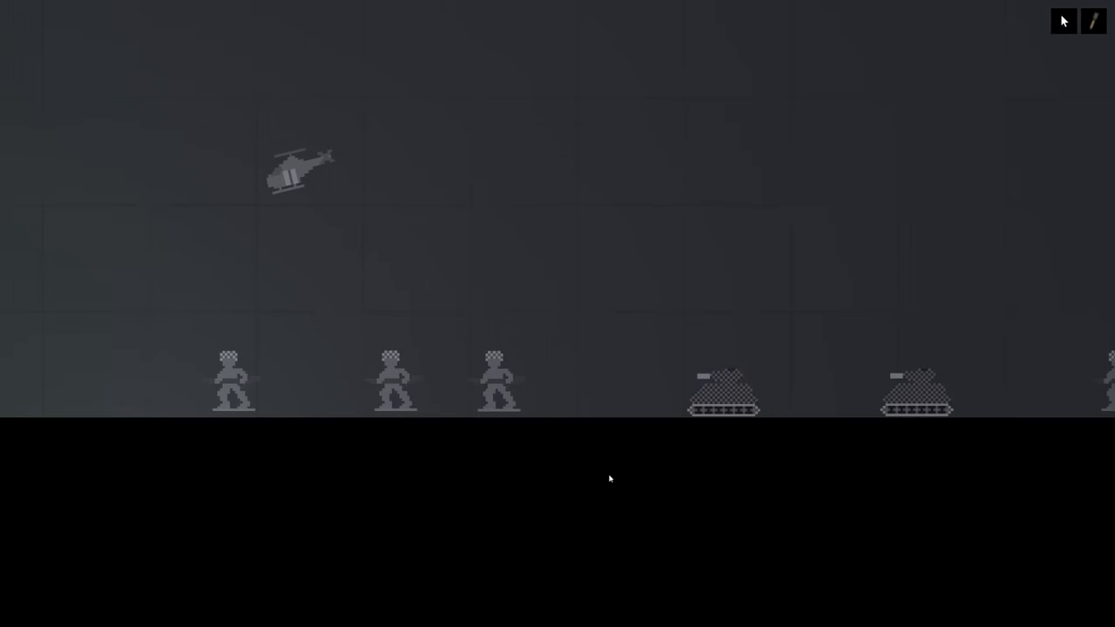
pyautogui.click(230, 381)
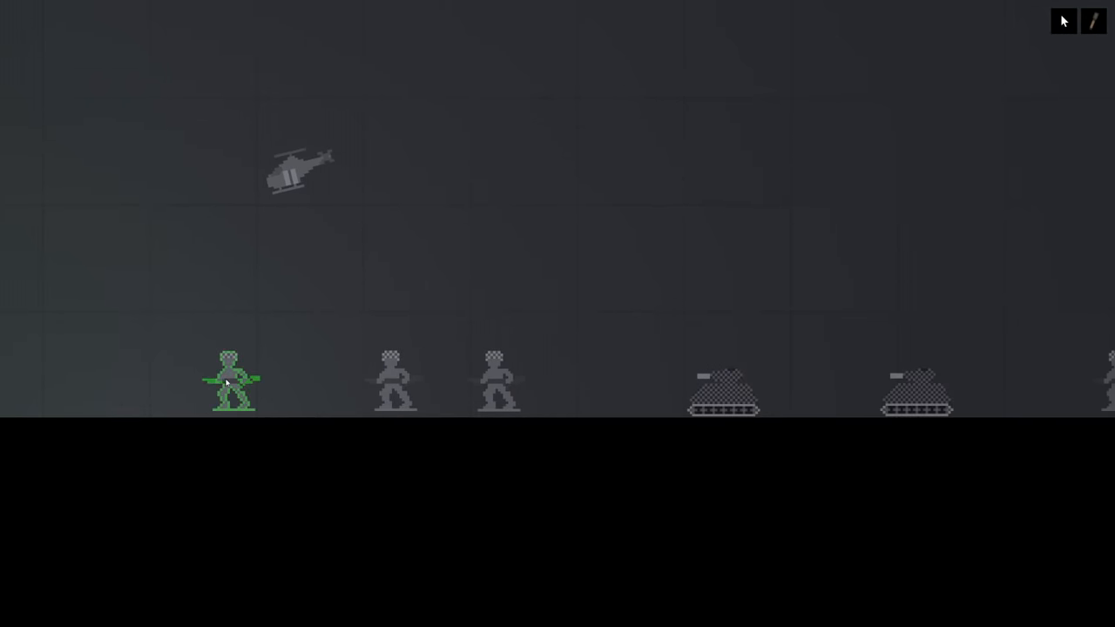